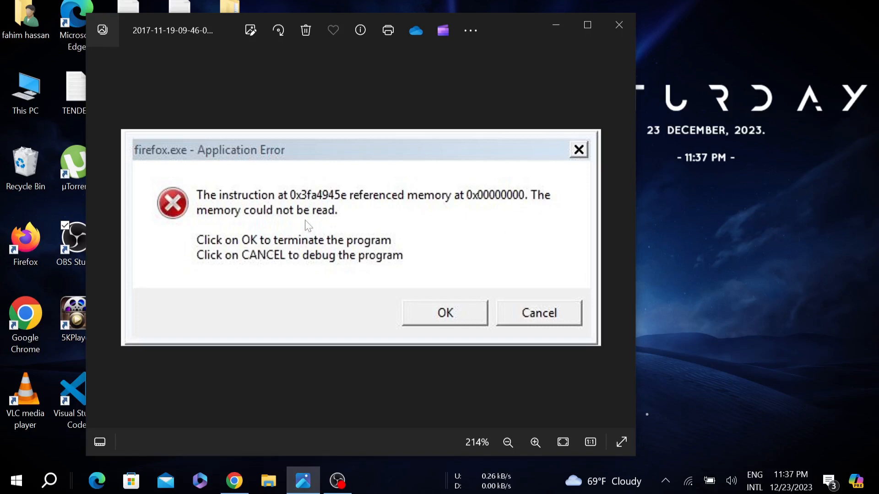
# Close the Photos window showing the firefox.exe application error screenshot.
pyautogui.click(445, 314)
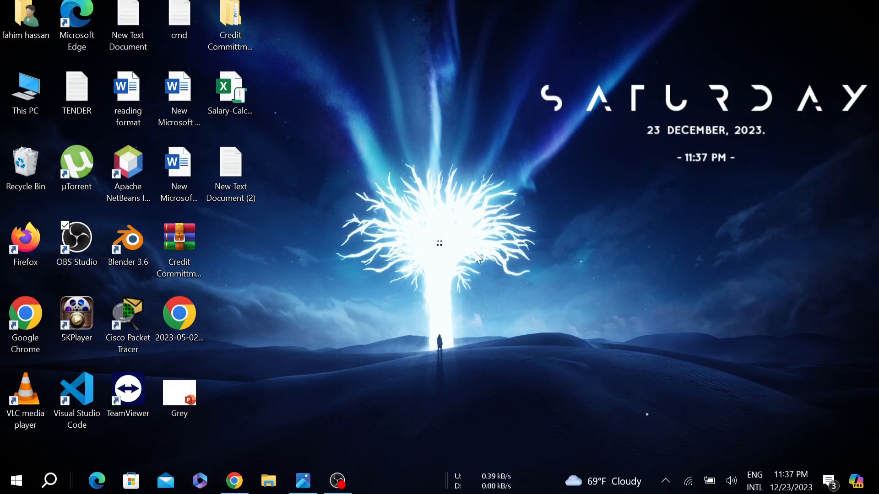
# Search for 'cmd' and launch Command Prompt as administrator.
pyautogui.click(49, 480)
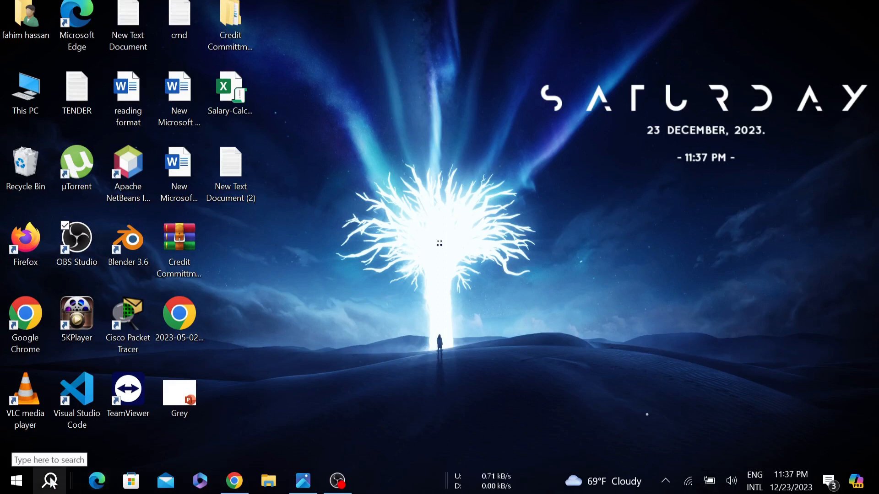
pyautogui.write('c')
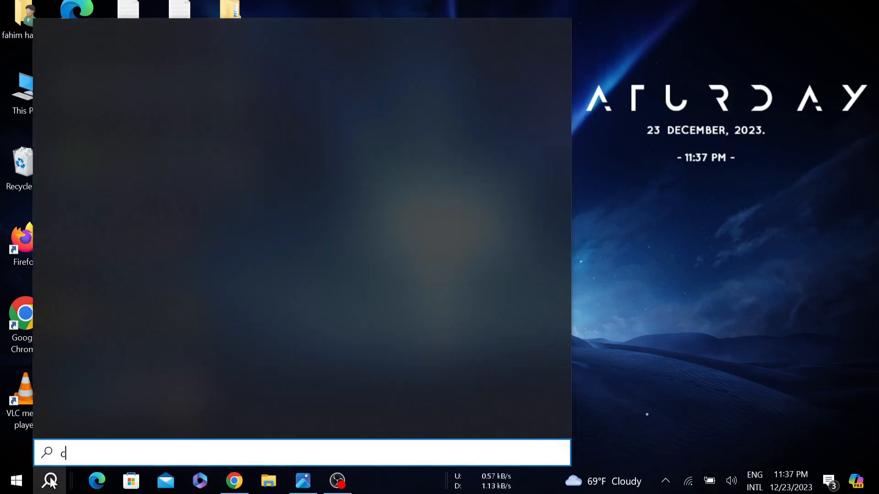
pyautogui.write('md')
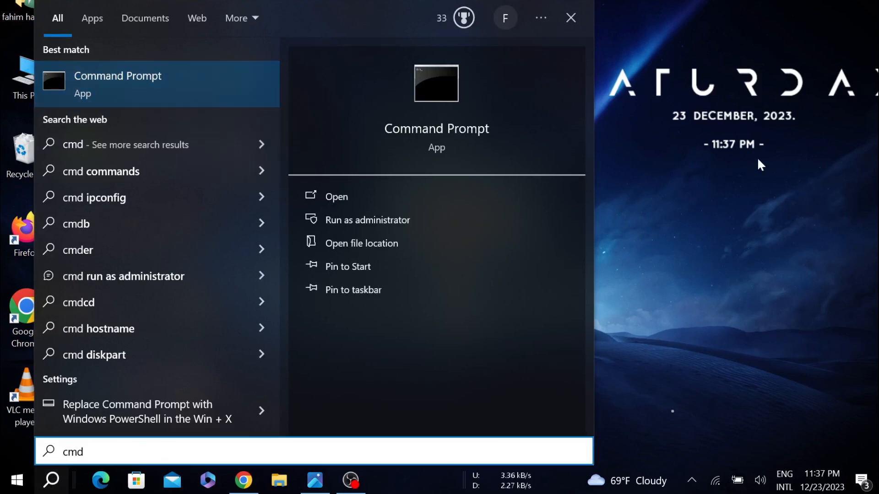
pyautogui.click(367, 219)
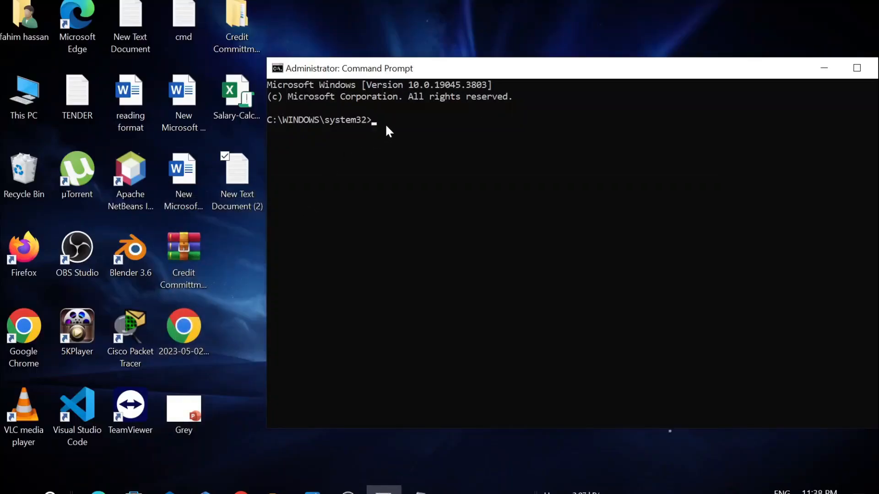
# Run sfc /scannow to scan and repair corrupt Windows system files.
pyautogui.write('sfc /scannow')
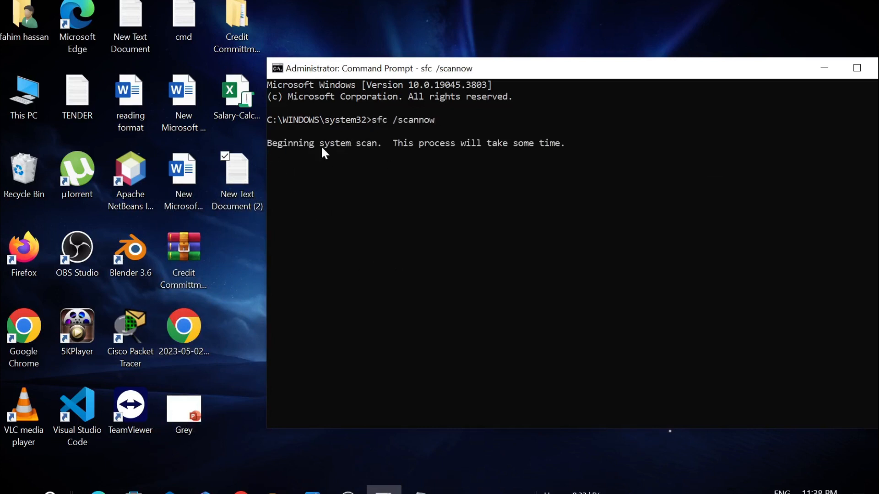
pyautogui.moveTo(410, 190)
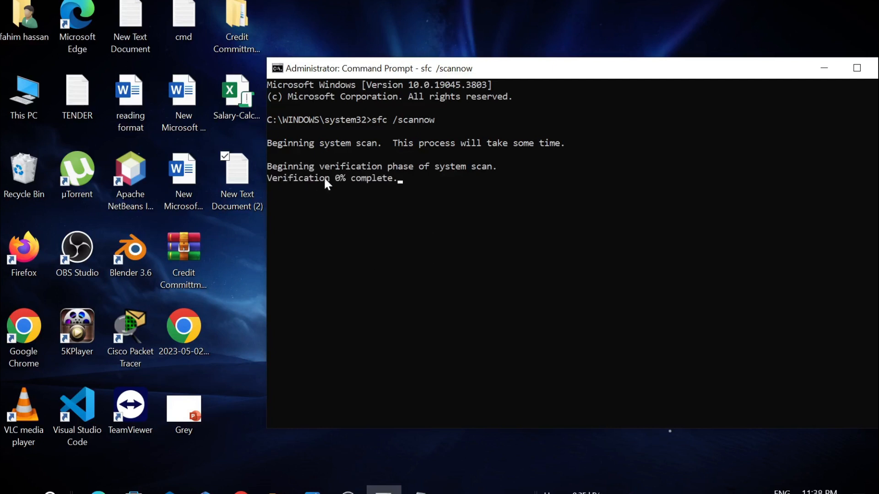
pyautogui.moveTo(338, 189)
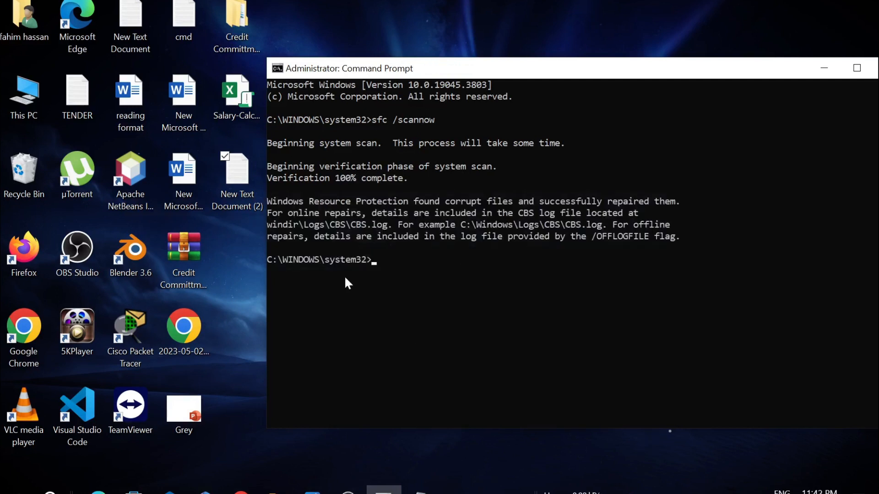
pyautogui.moveTo(283, 249)
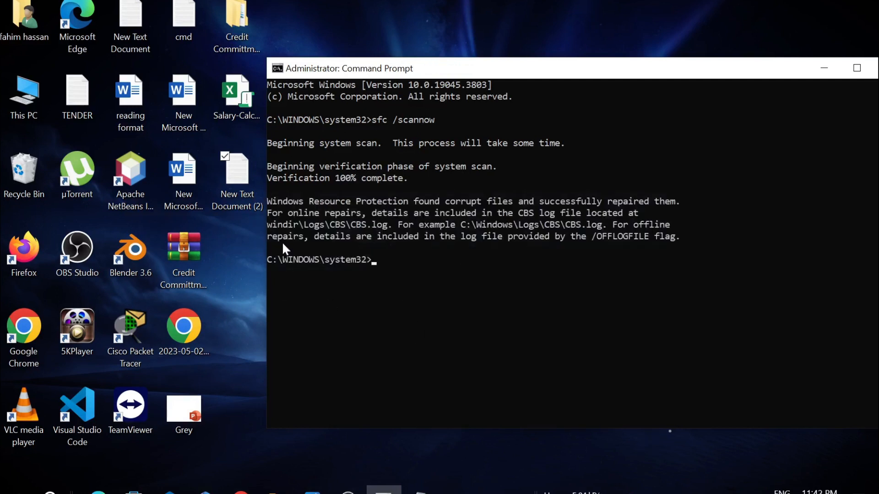
pyautogui.moveTo(392, 282)
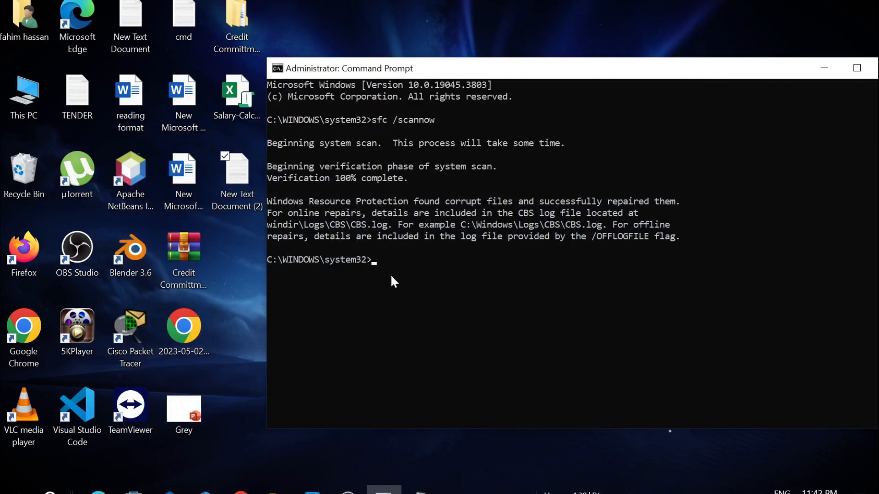
pyautogui.moveTo(447, 441)
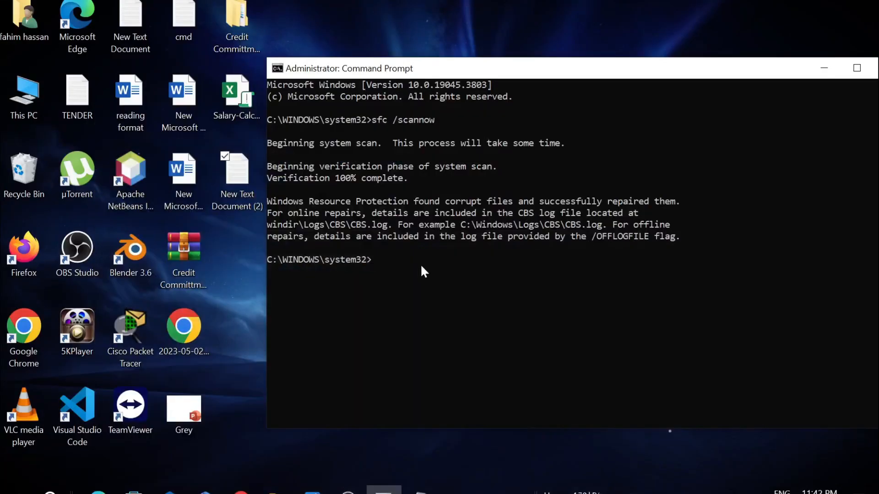
pyautogui.write('dism /online /cleanup-image /restorehealth')
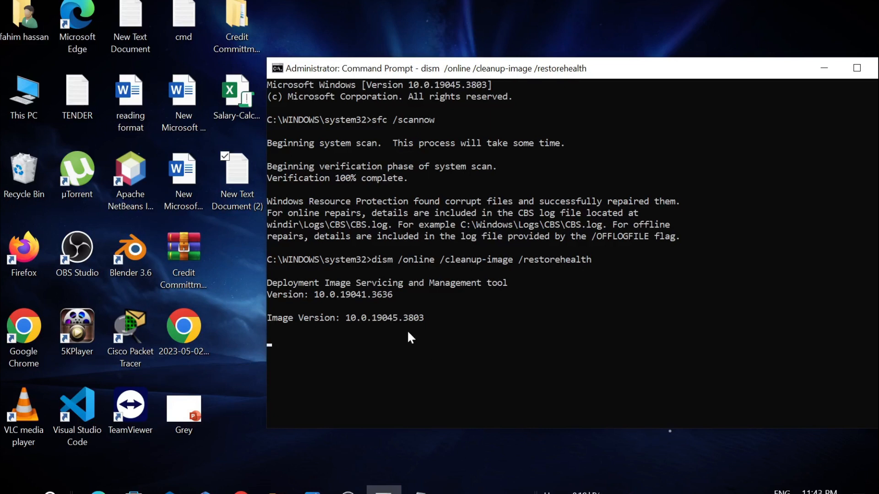
pyautogui.moveTo(725, 225)
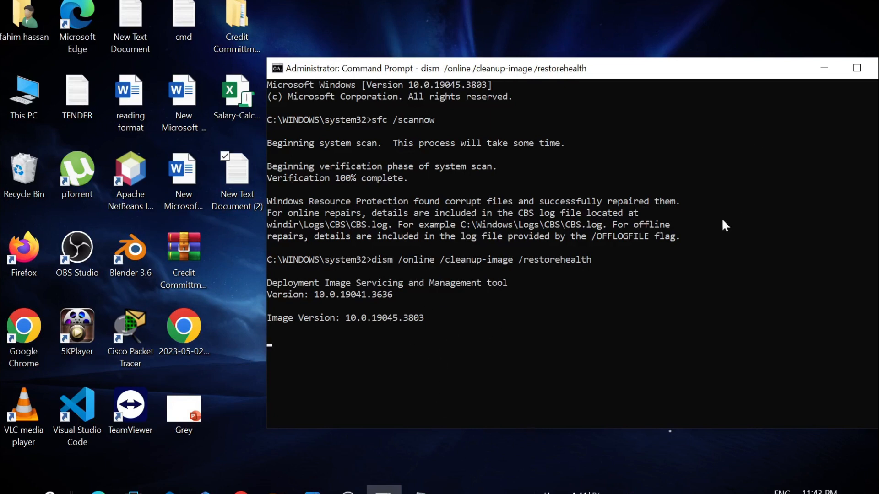
pyautogui.moveTo(462, 346)
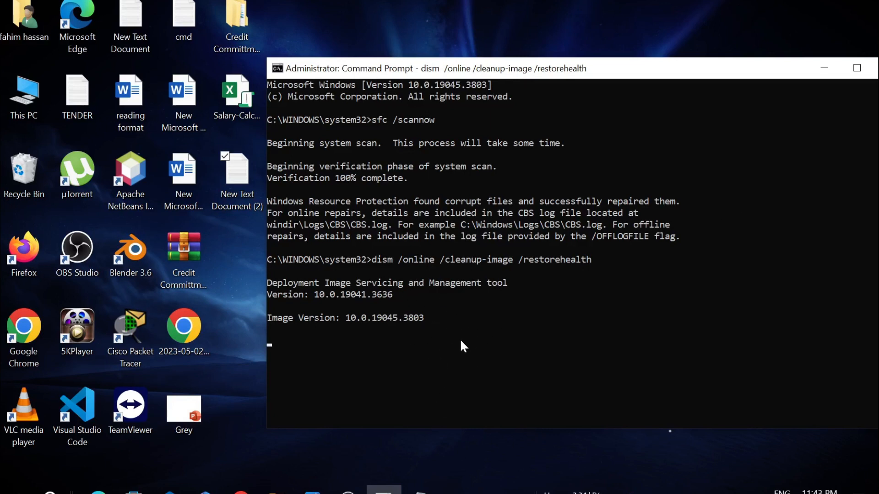
pyautogui.moveTo(454, 361)
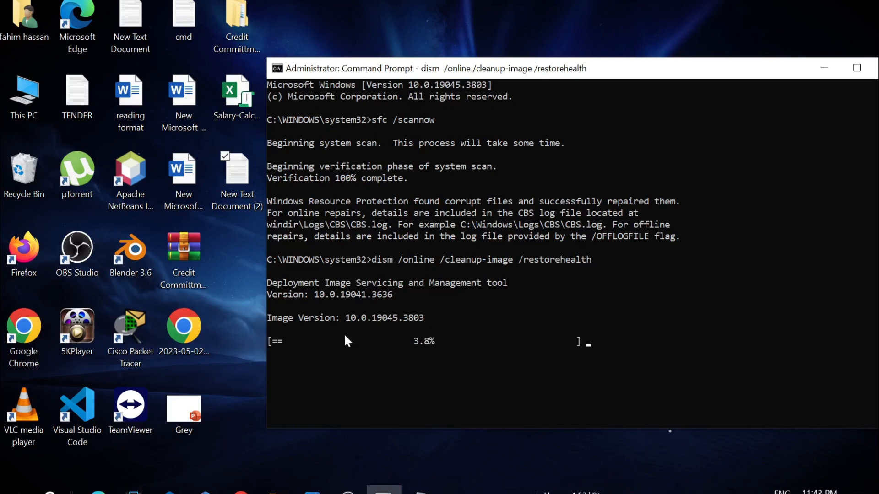
pyautogui.moveTo(423, 351)
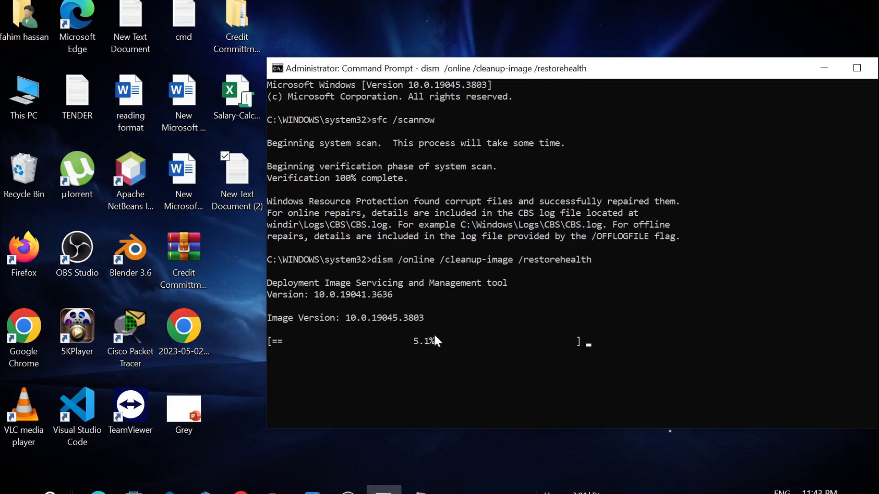
pyautogui.moveTo(389, 451)
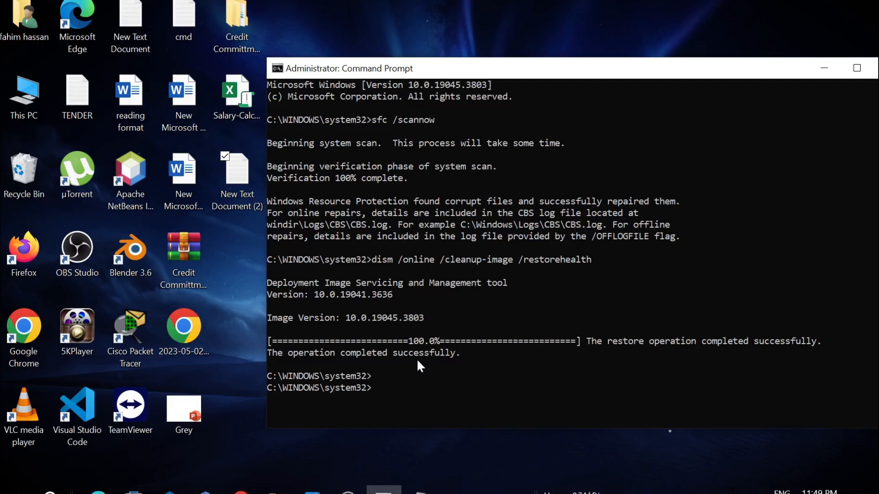
pyautogui.moveTo(448, 379)
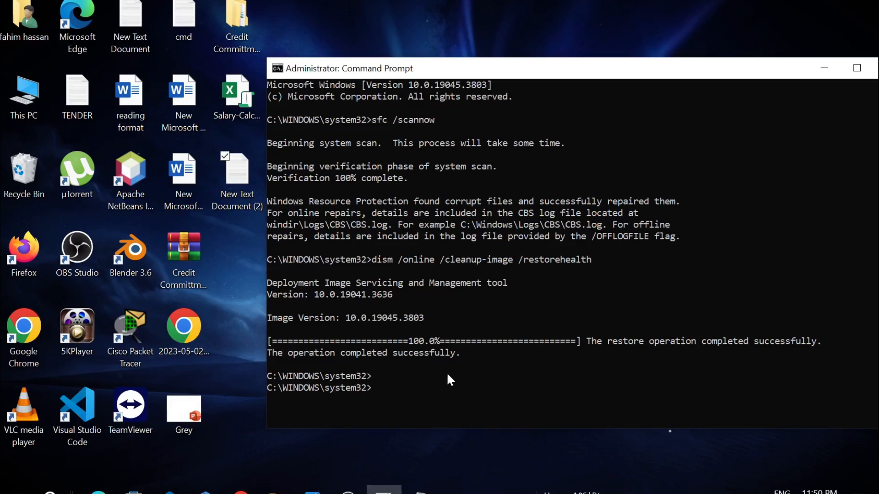